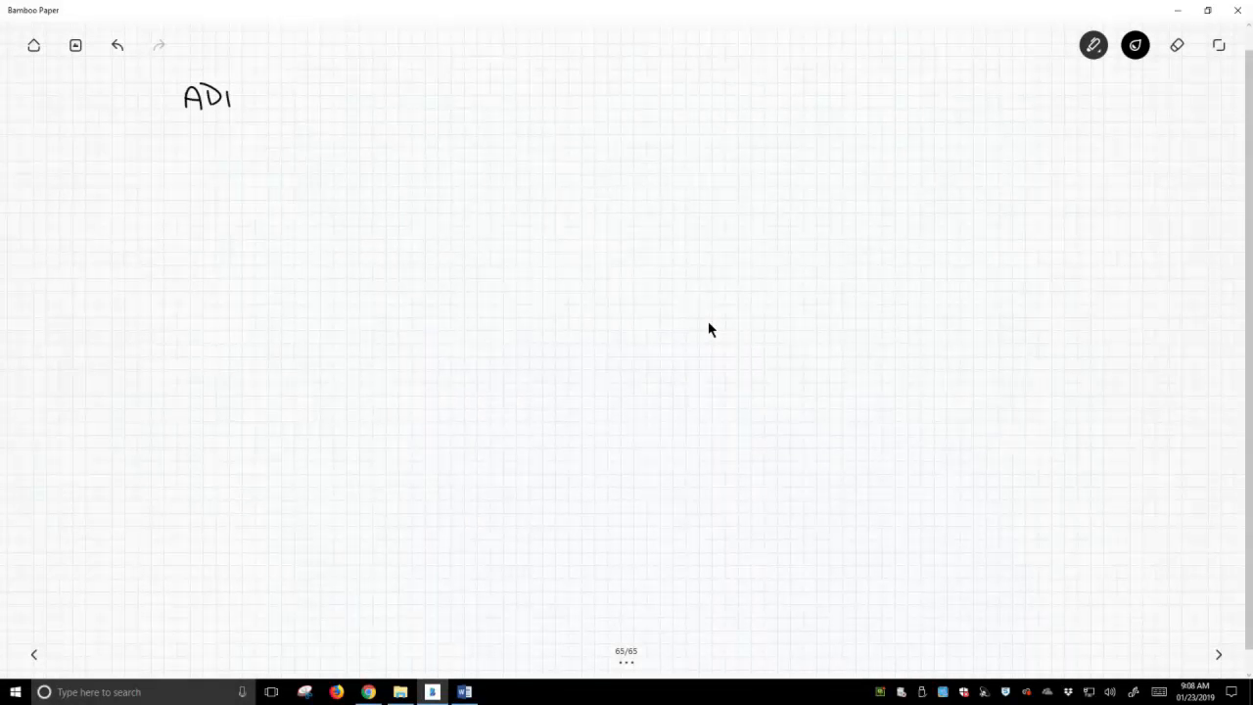
Step: Write the underlined heading ADDITION - CATIONIC and the acid (HA) drawn as A-H
left_click_drag(235, 96, 294, 96)
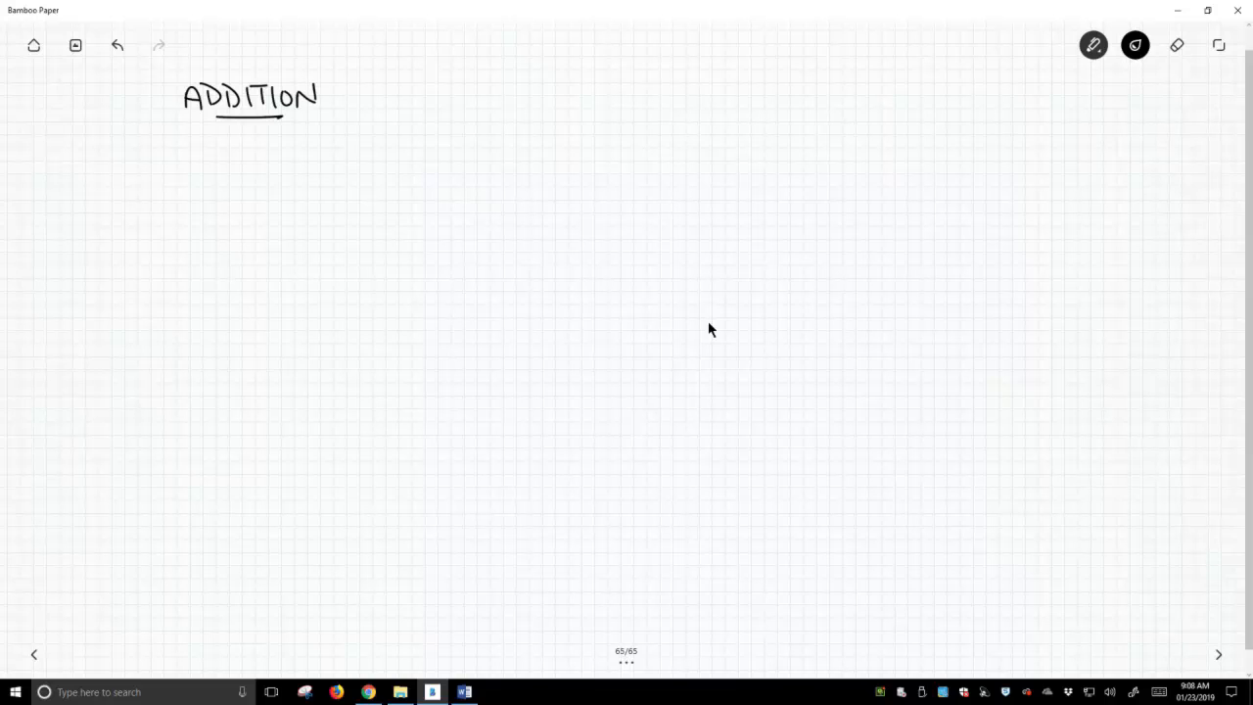
left_click_drag(342, 95, 431, 95)
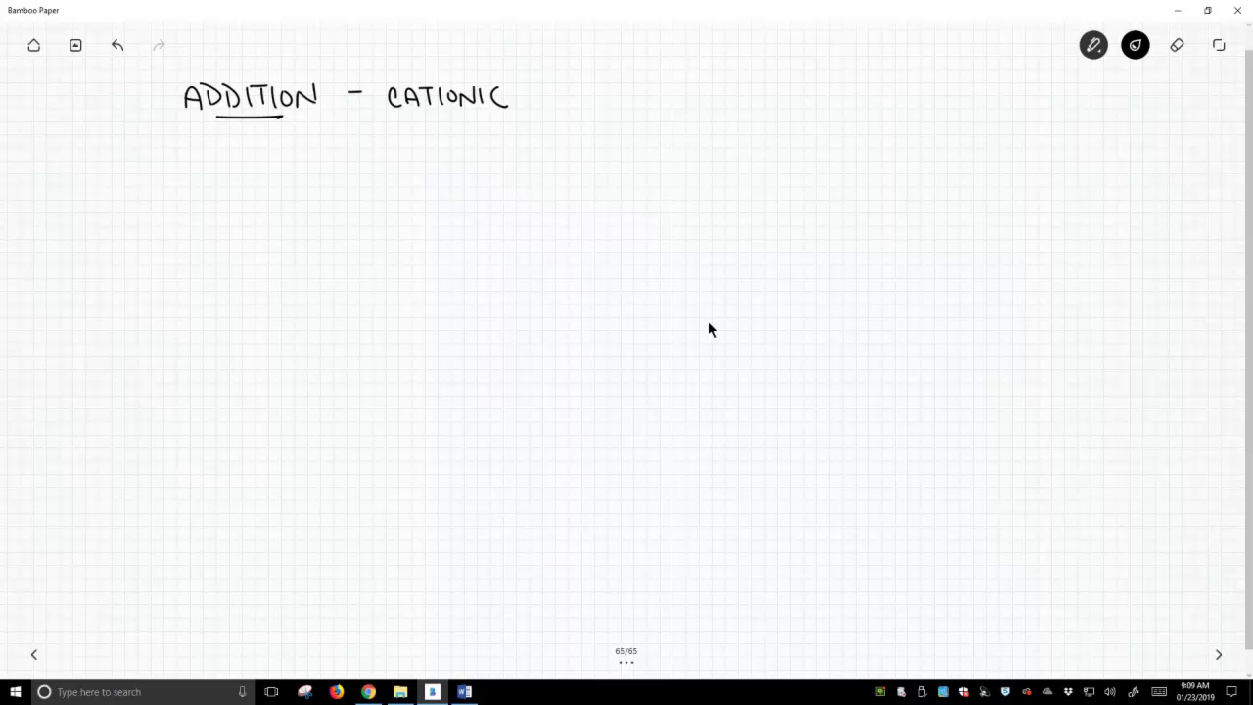
left_click_drag(214, 176, 237, 191)
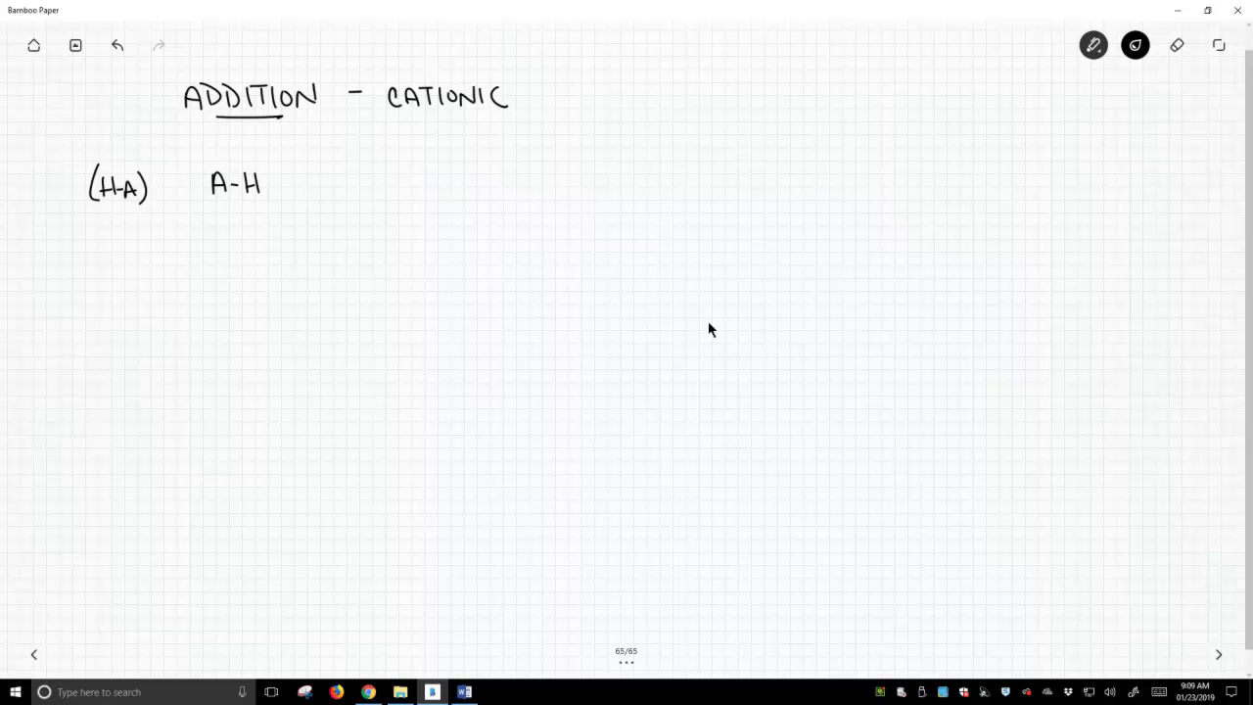
Step: Draw three EDG alkenes with A-H protonation arrows and the note EDG → o,p-directors
left_click_drag(338, 198, 364, 184)
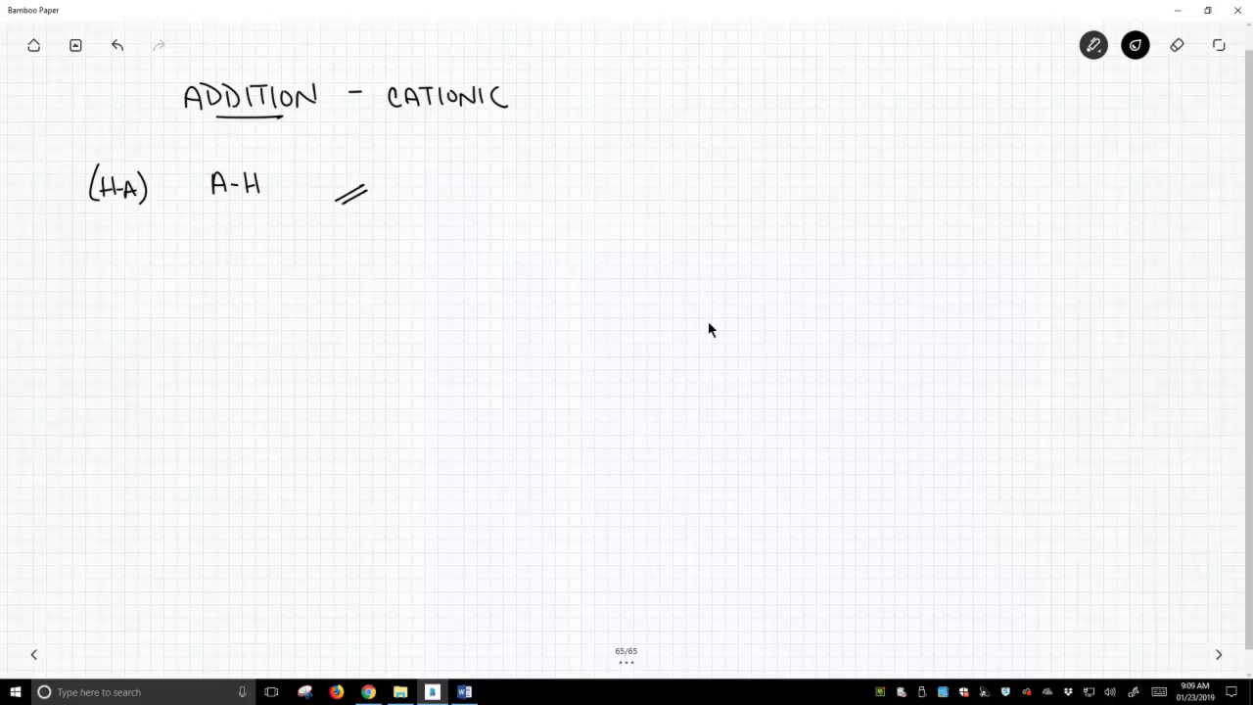
left_click_drag(363, 162, 359, 201)
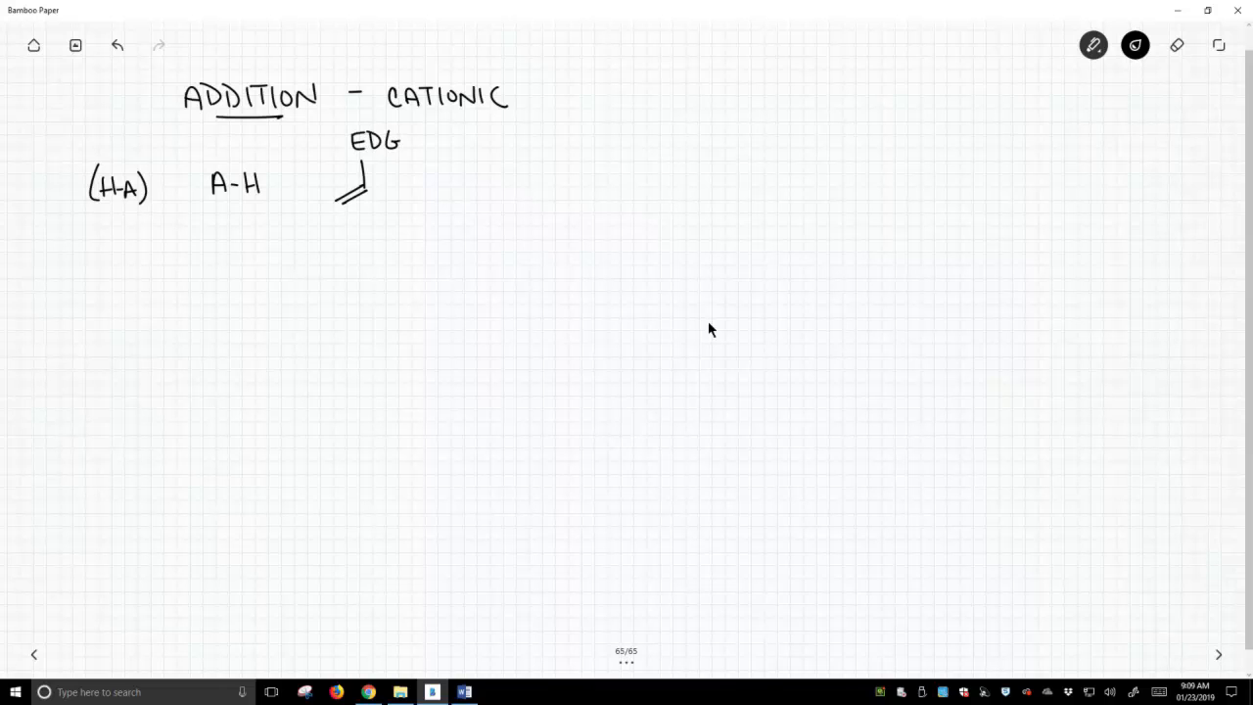
left_click_drag(450, 142, 451, 206)
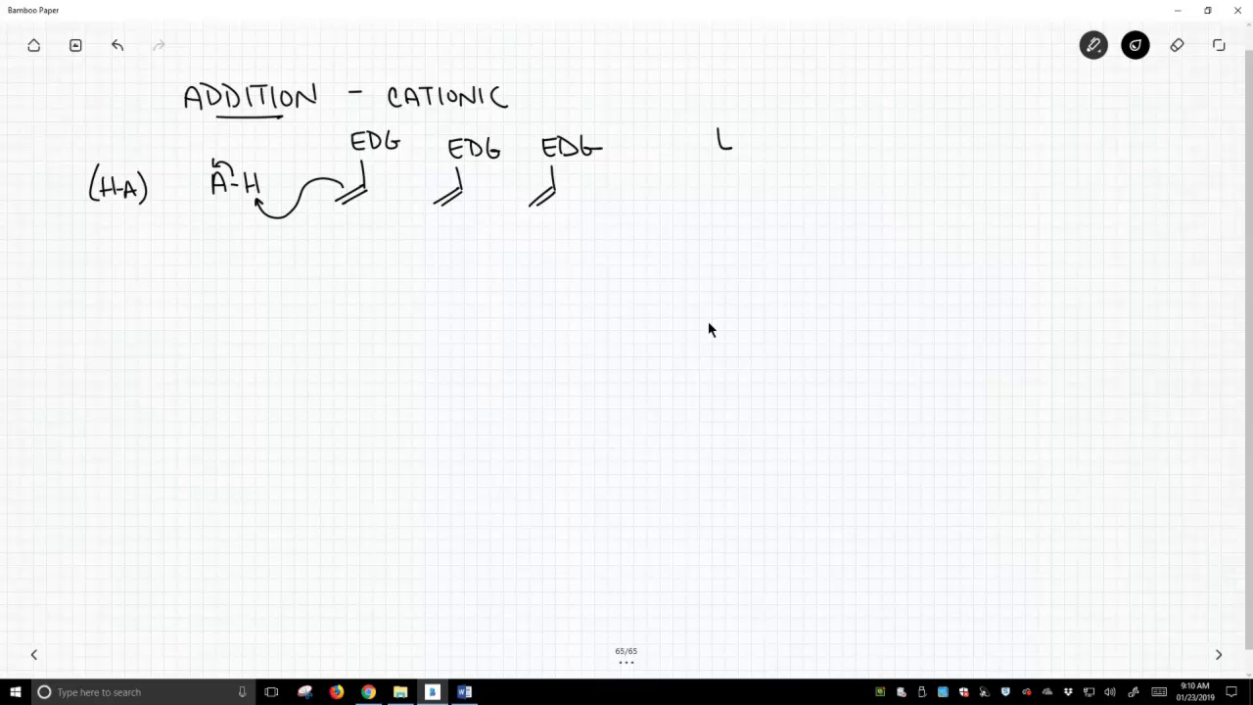
type("EDG")
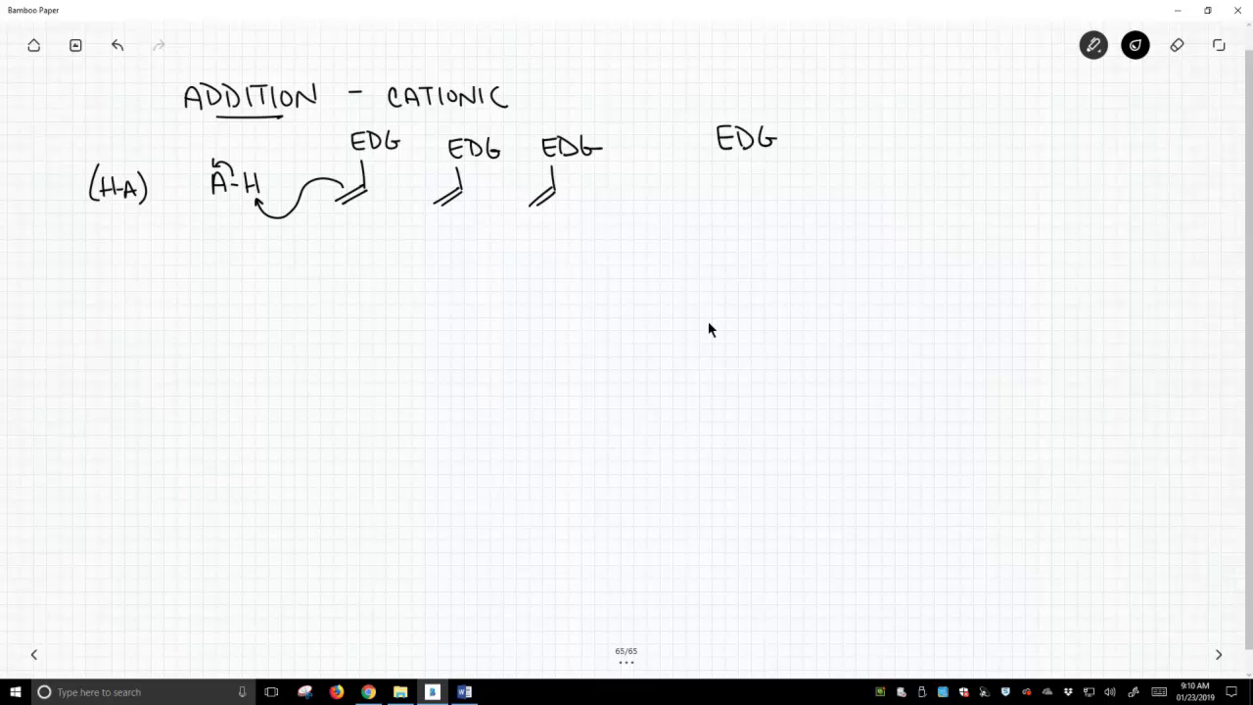
left_click_drag(801, 132, 838, 132)
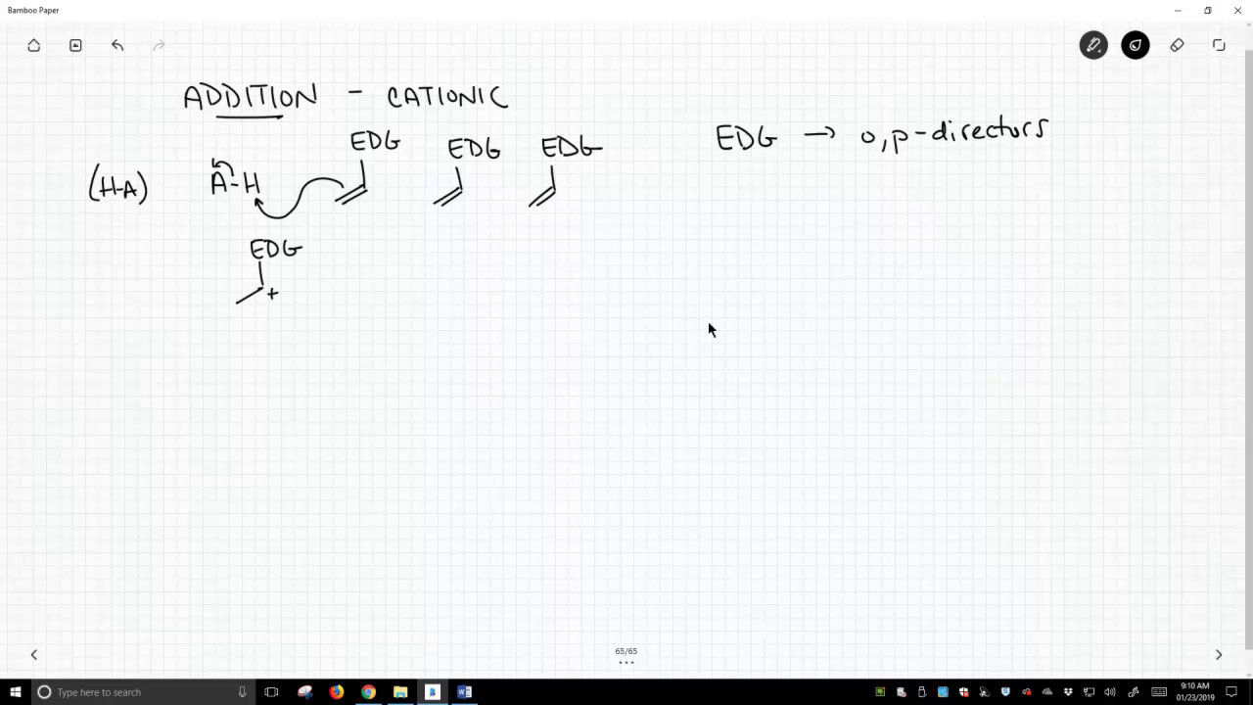
Step: Draw the H–C⁺(EDG) carbocation attacking an EDG alkene, with a downward reaction arrow
left_click_drag(272, 286, 272, 303)
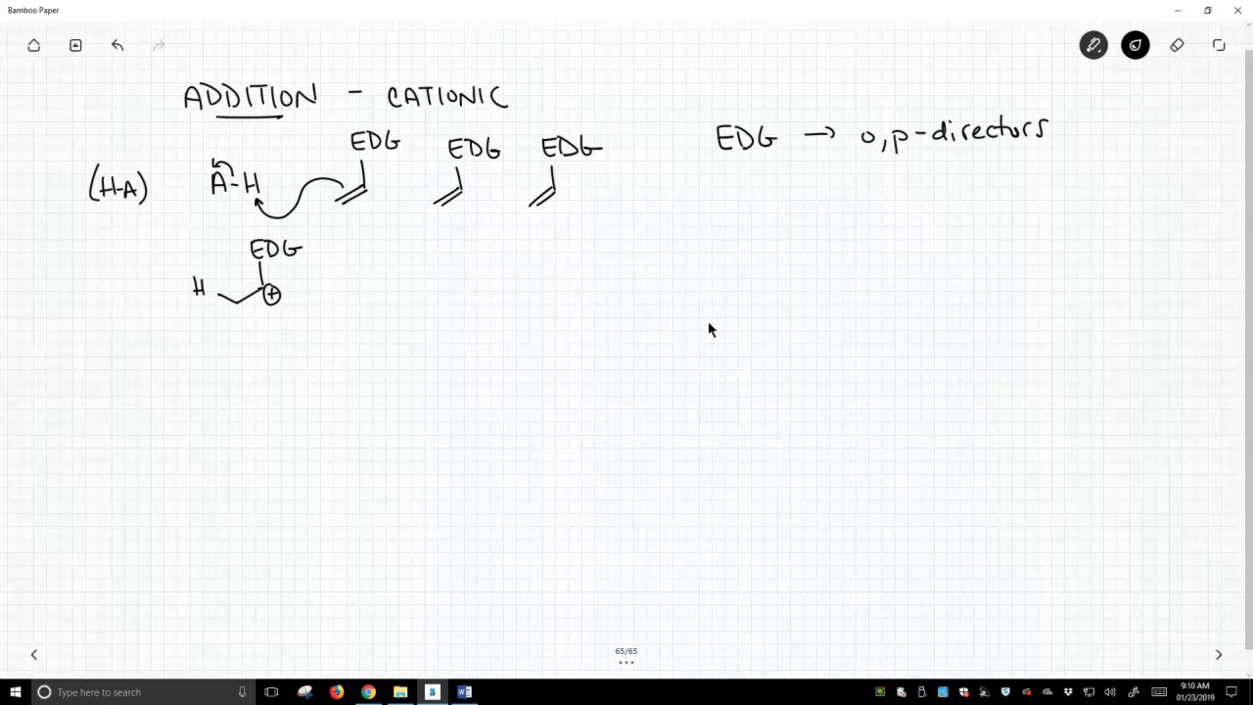
left_click_drag(323, 303, 357, 289)
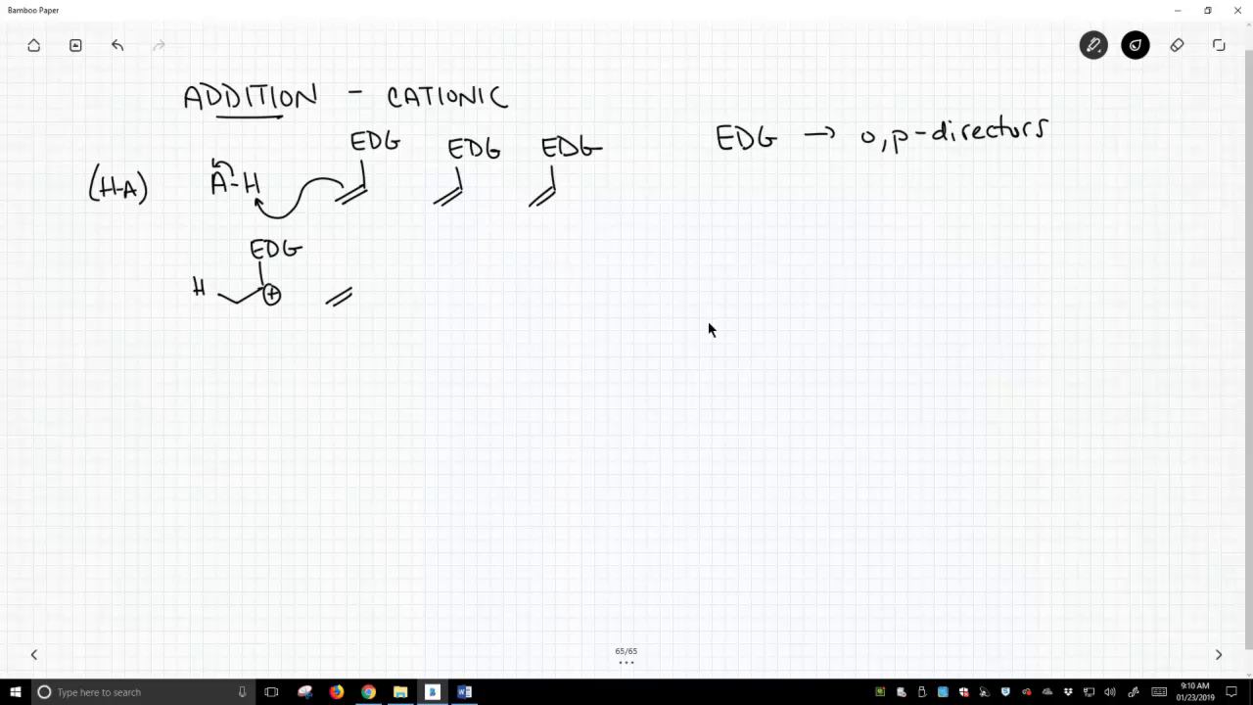
type("E")
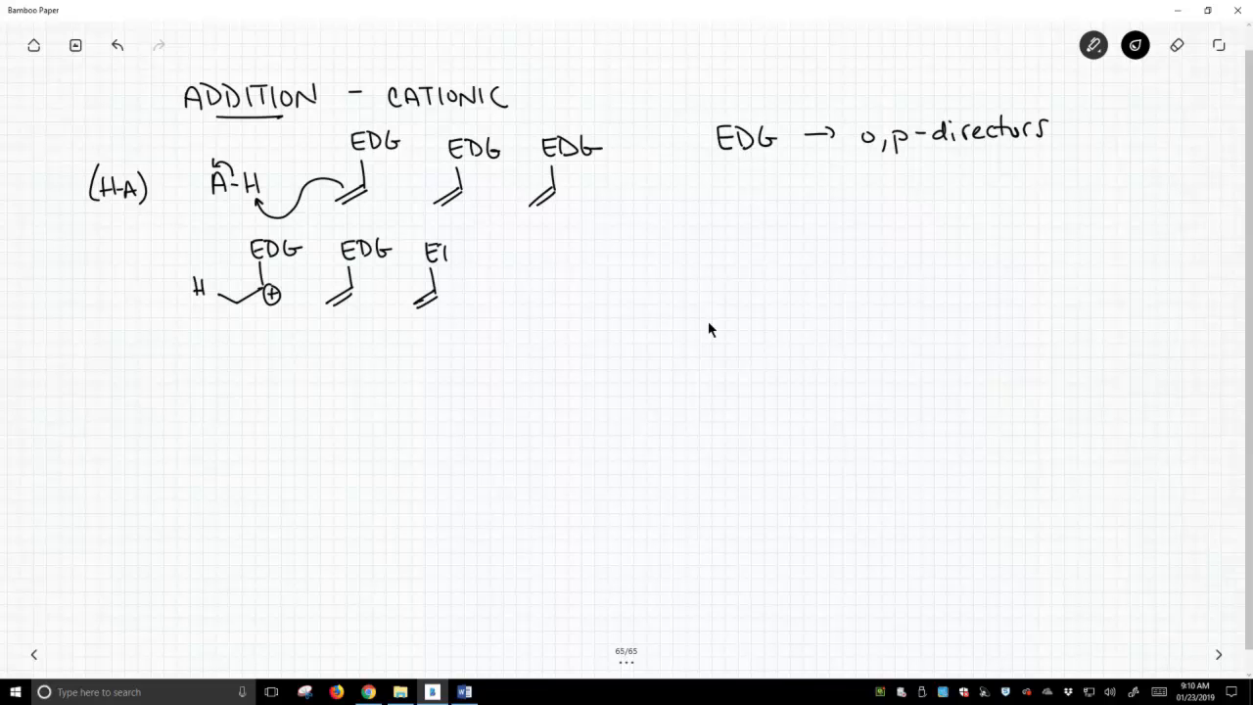
type("DG")
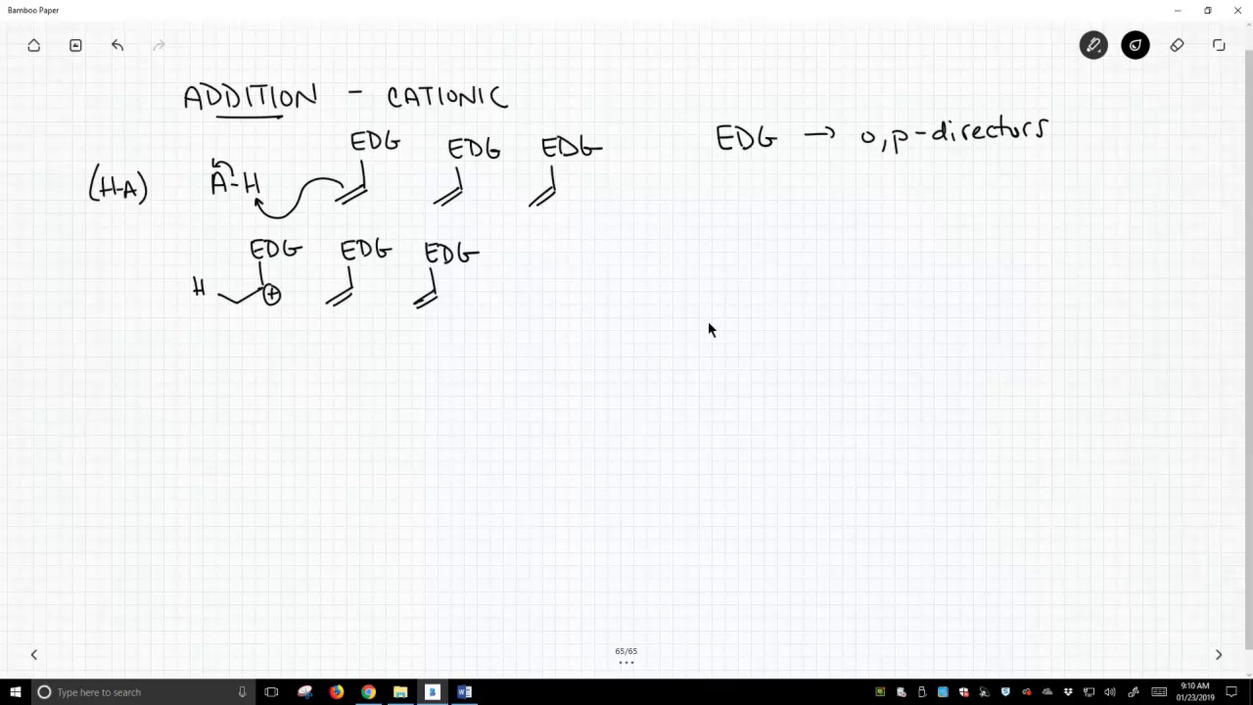
left_click_drag(328, 288, 267, 304)
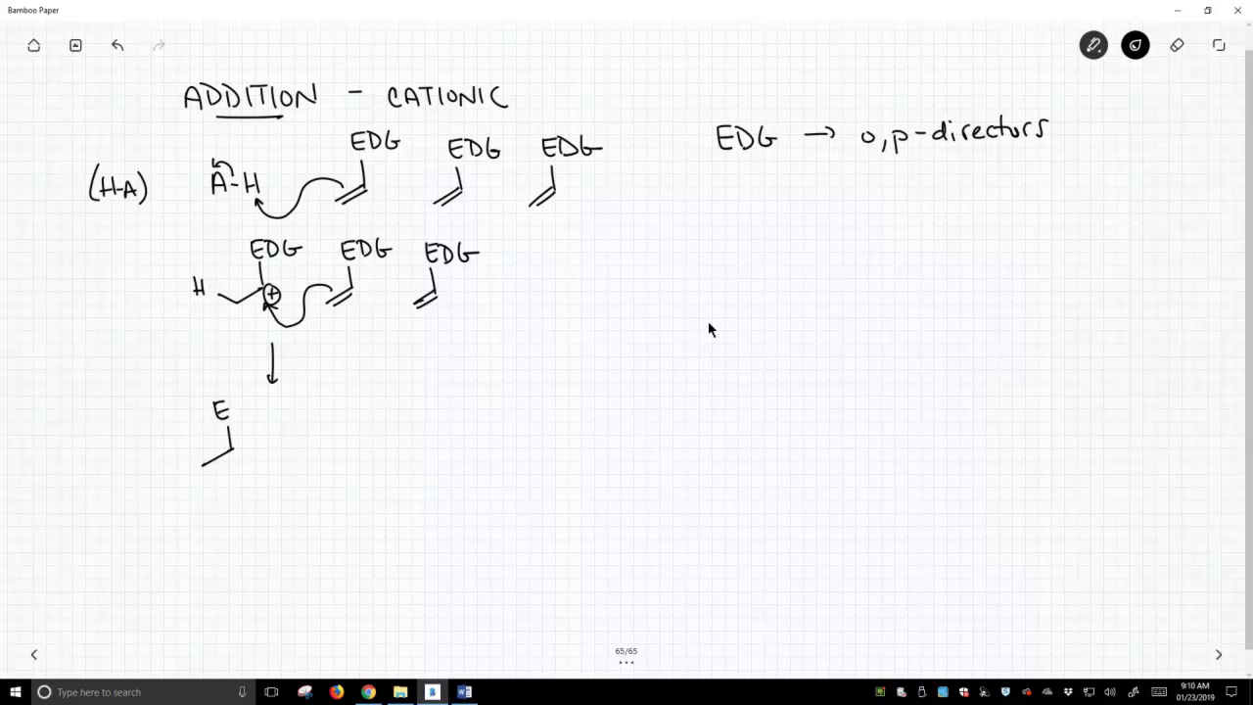
Step: Draw the two-unit H-chain carbocation beside a fresh EDG alkene
type("DG")
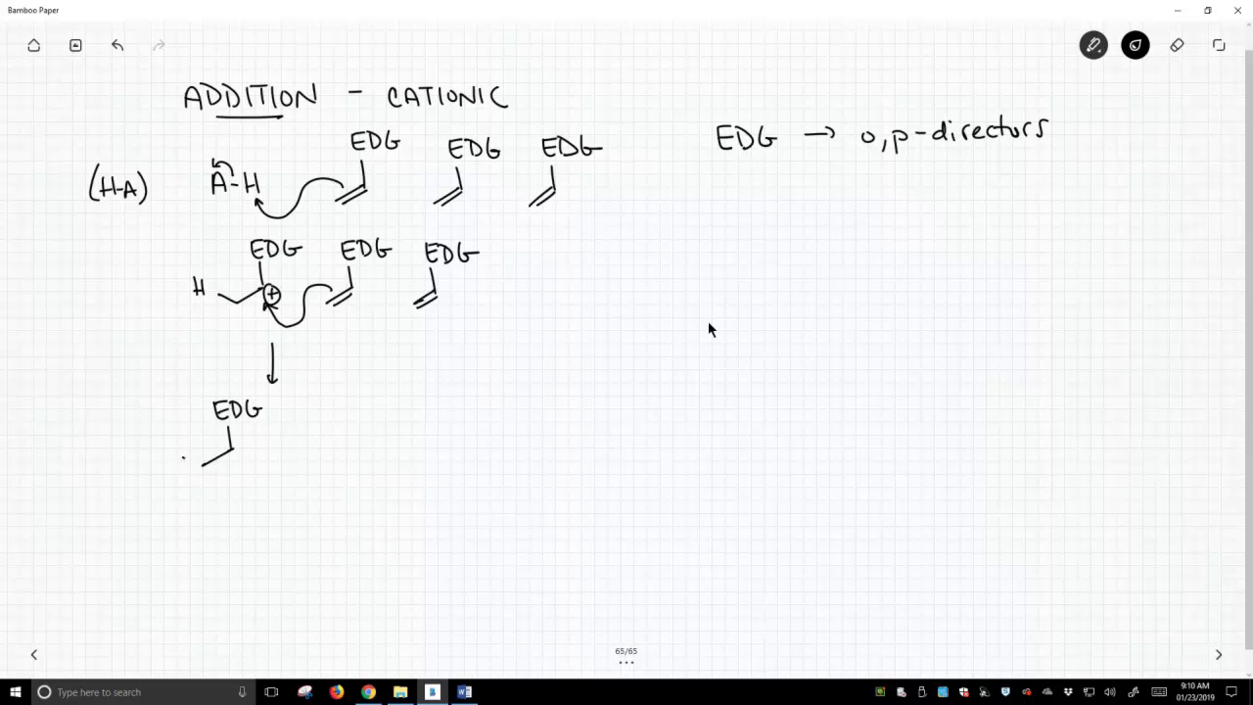
left_click_drag(157, 453, 289, 452)
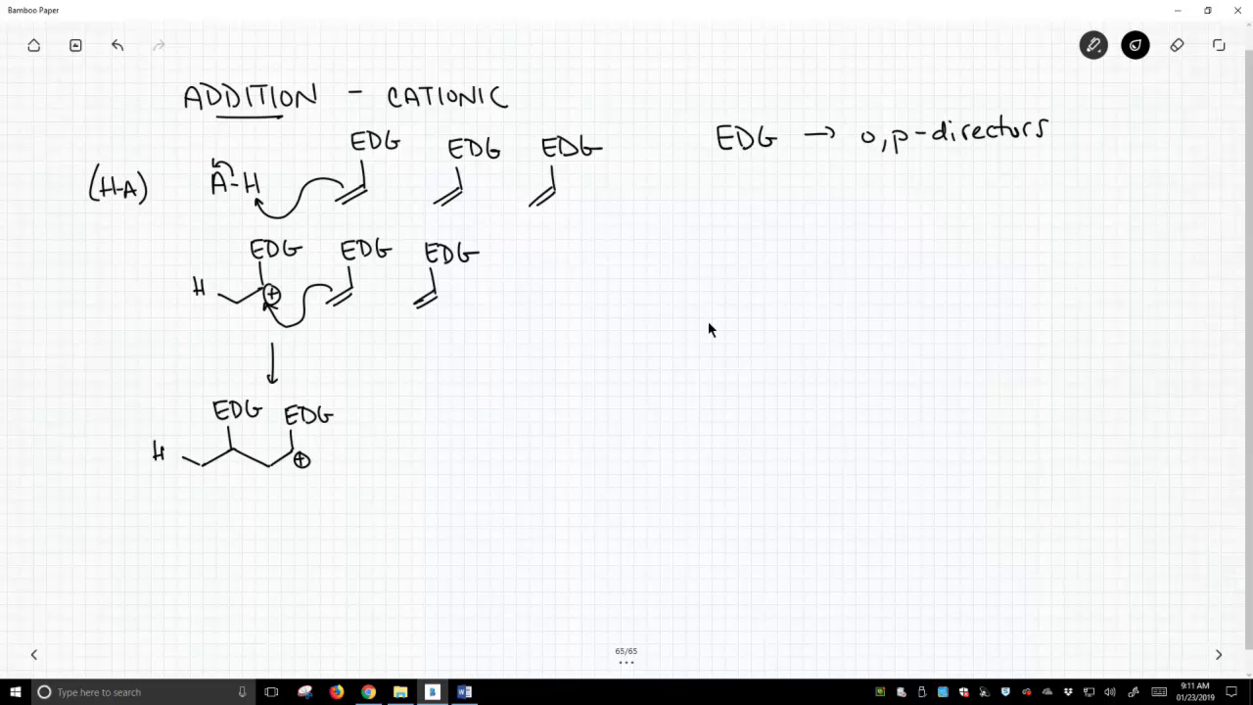
left_click_drag(382, 430, 362, 480)
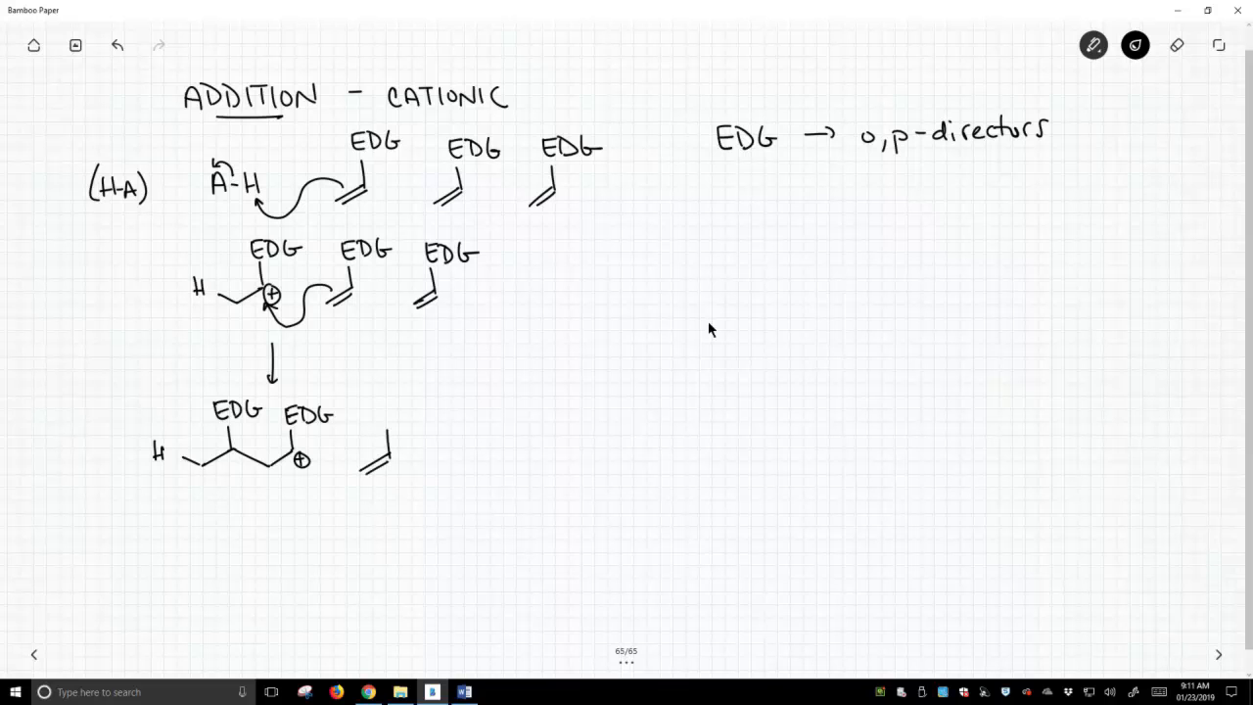
type("EDG")
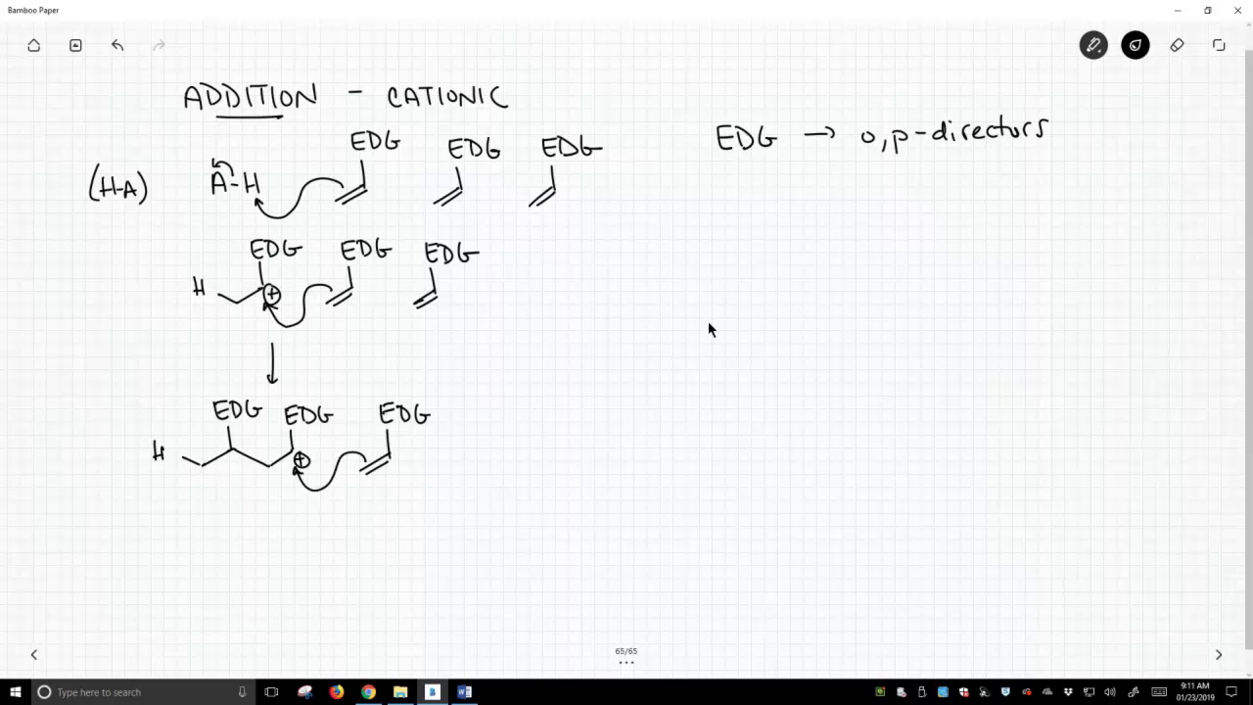
Step: Add a reaction arrow and the trimer chain: H with three EDG carbons ending in +
left_click_drag(473, 442, 526, 441)
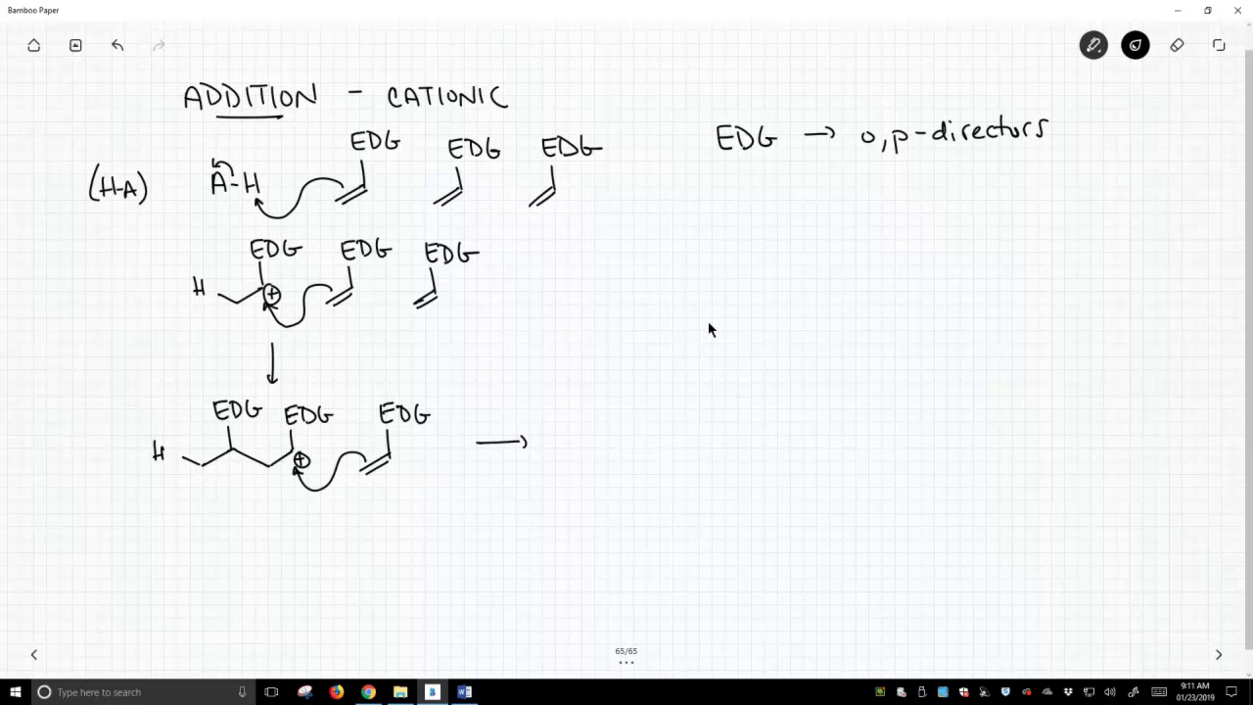
left_click_drag(578, 441, 642, 455)
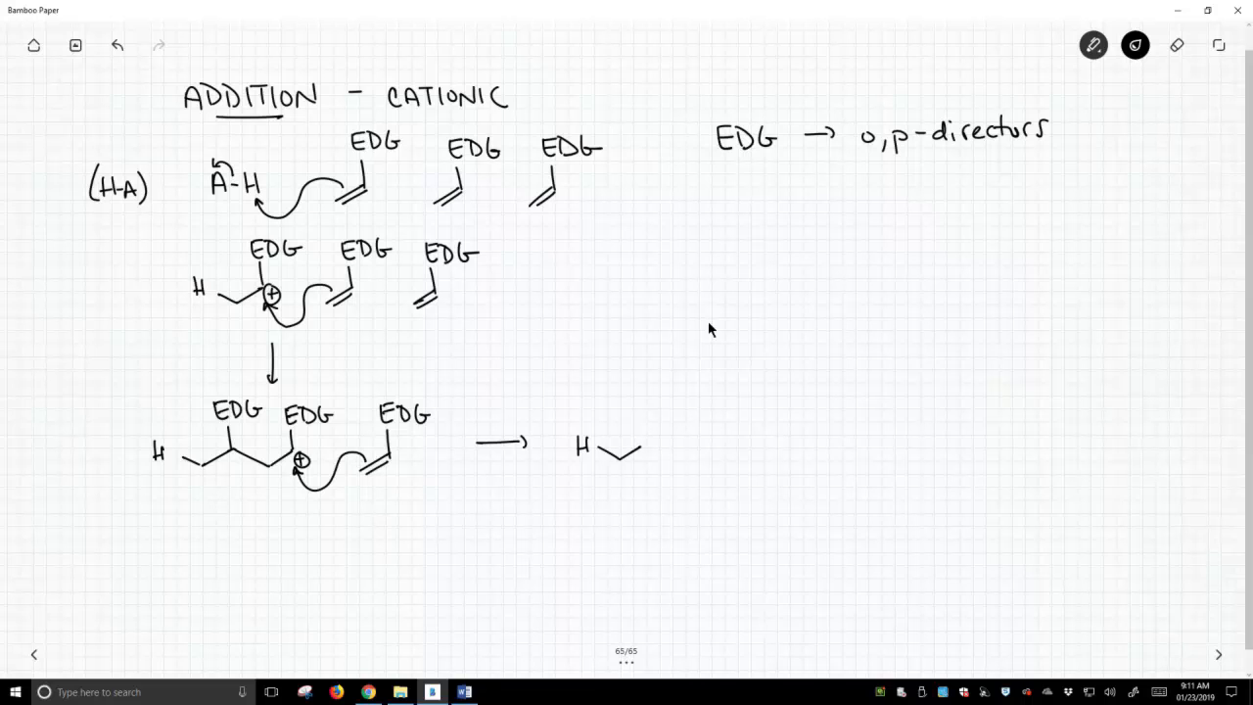
type("ED")
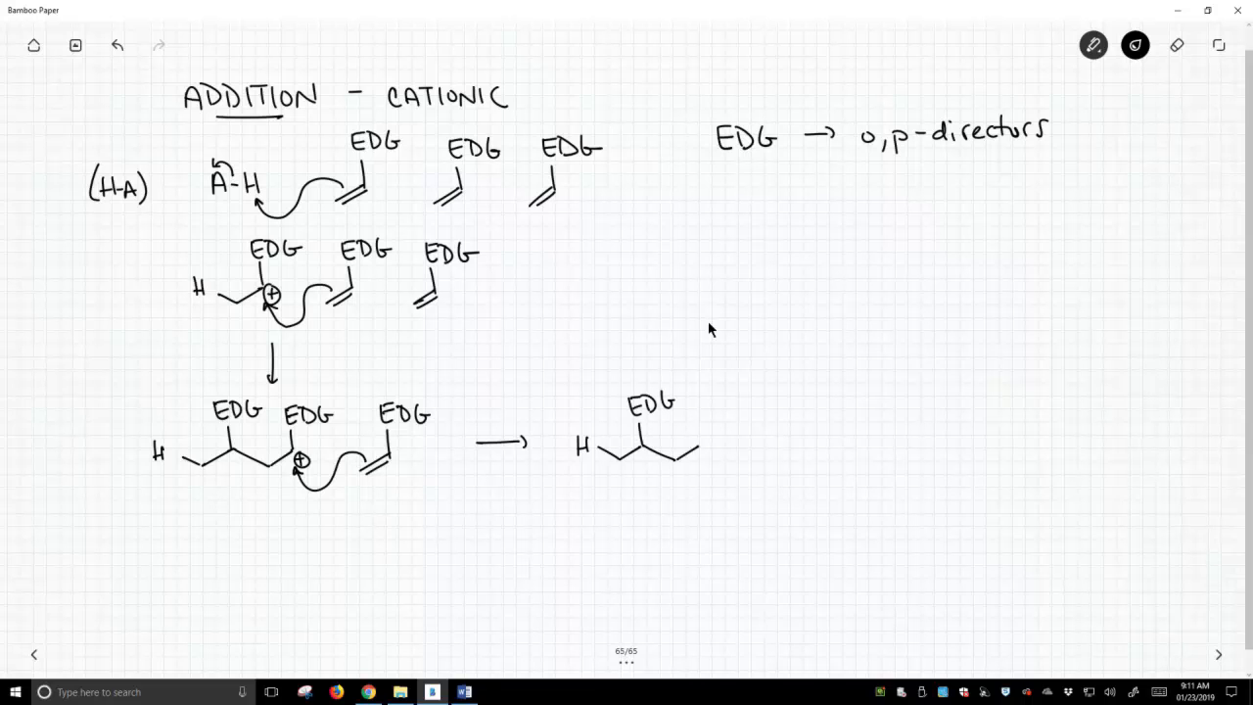
type("El")
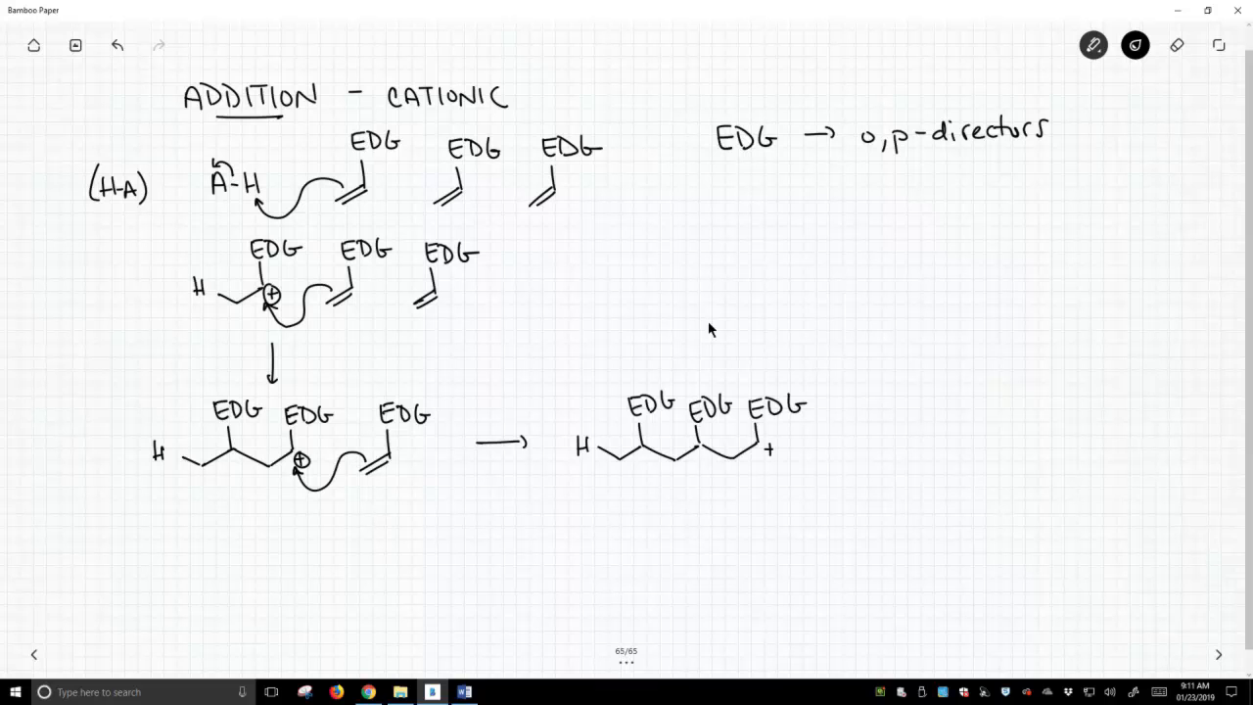
Step: Circle the chain-end +, add A⁻ attacking it, and an arrow toward the terminated product
left_click(771, 447)
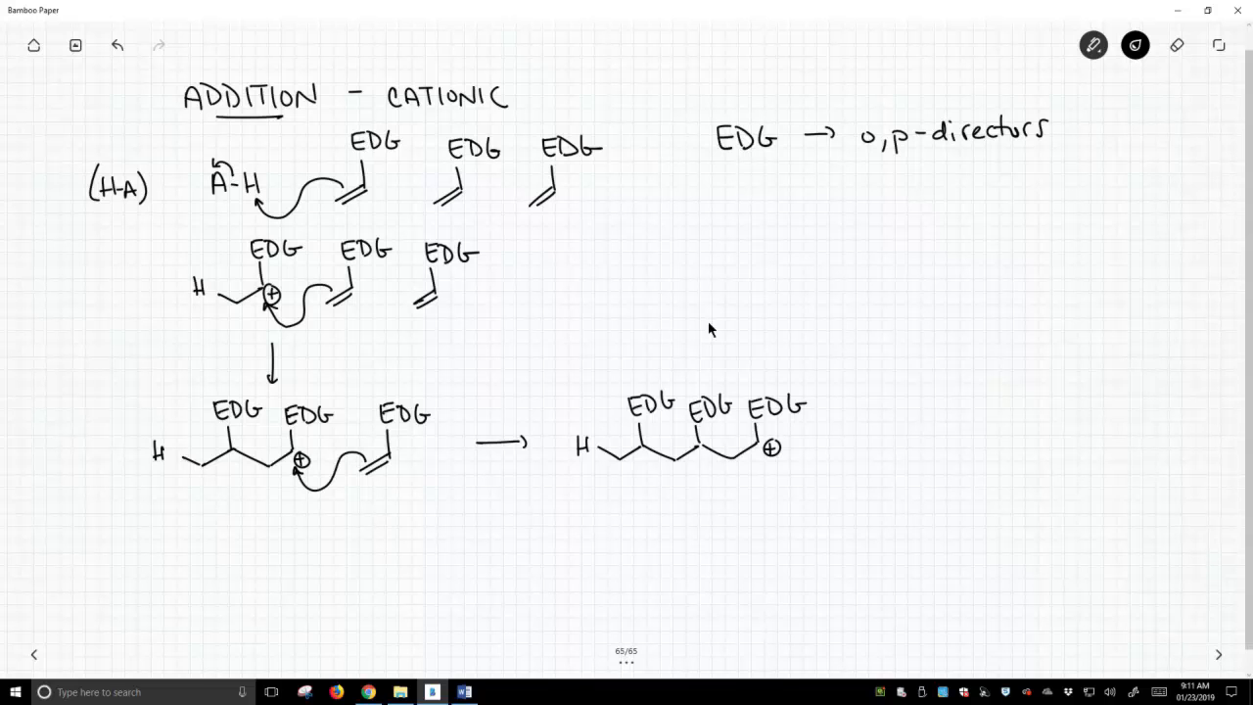
type("A⁻")
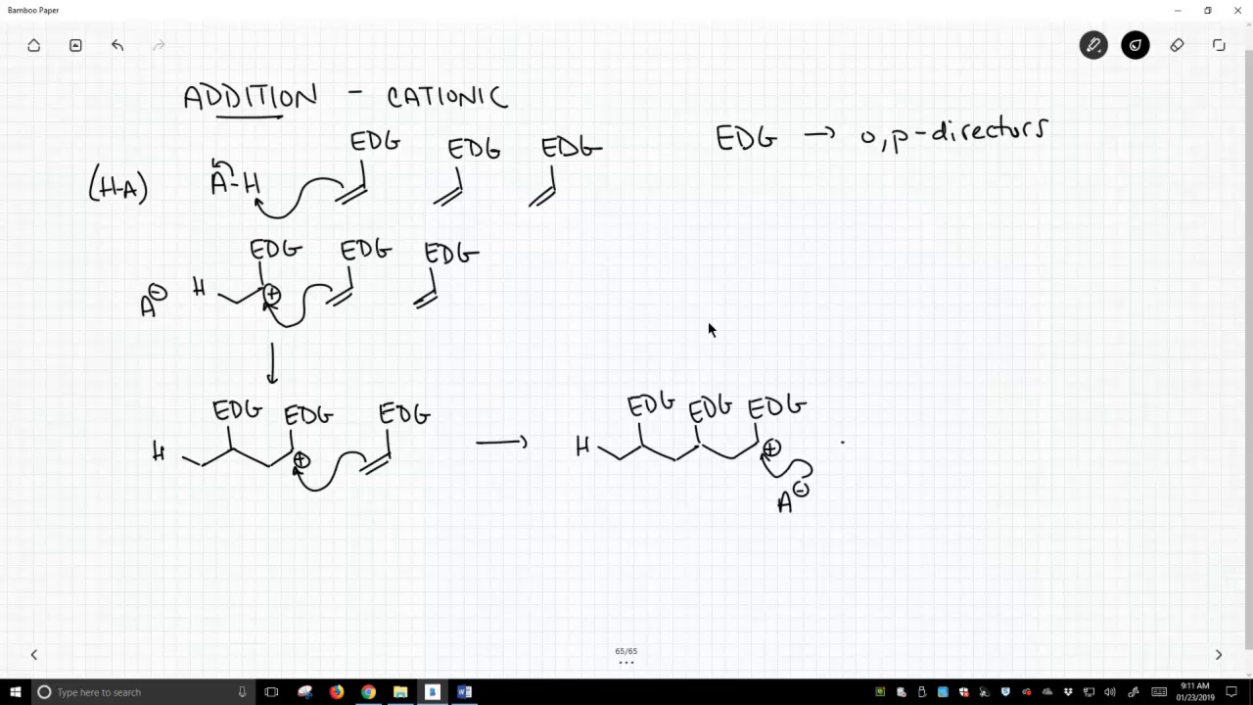
left_click_drag(842, 441, 877, 439)
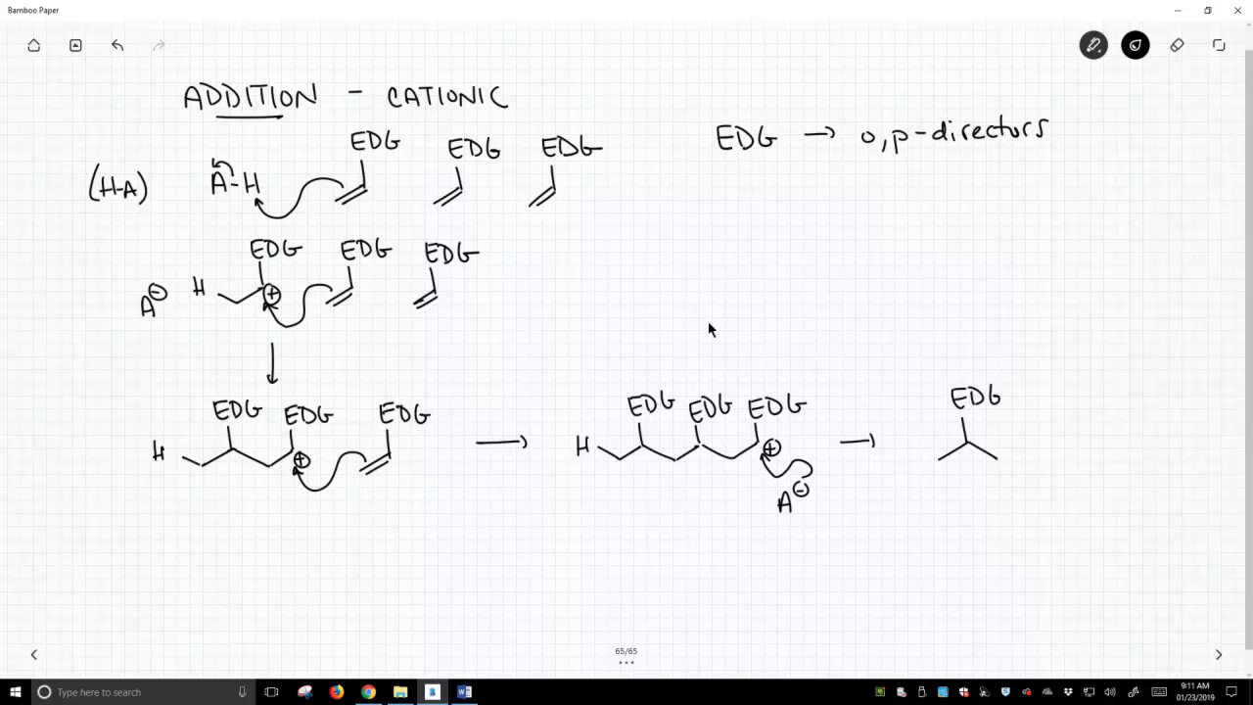
Step: Write the polymer H–[CH₂–CH(EDG)]ₙ–A with bracketed repeat unit and a 'Mon.' label above
left_click_drag(998, 461, 1023, 441)
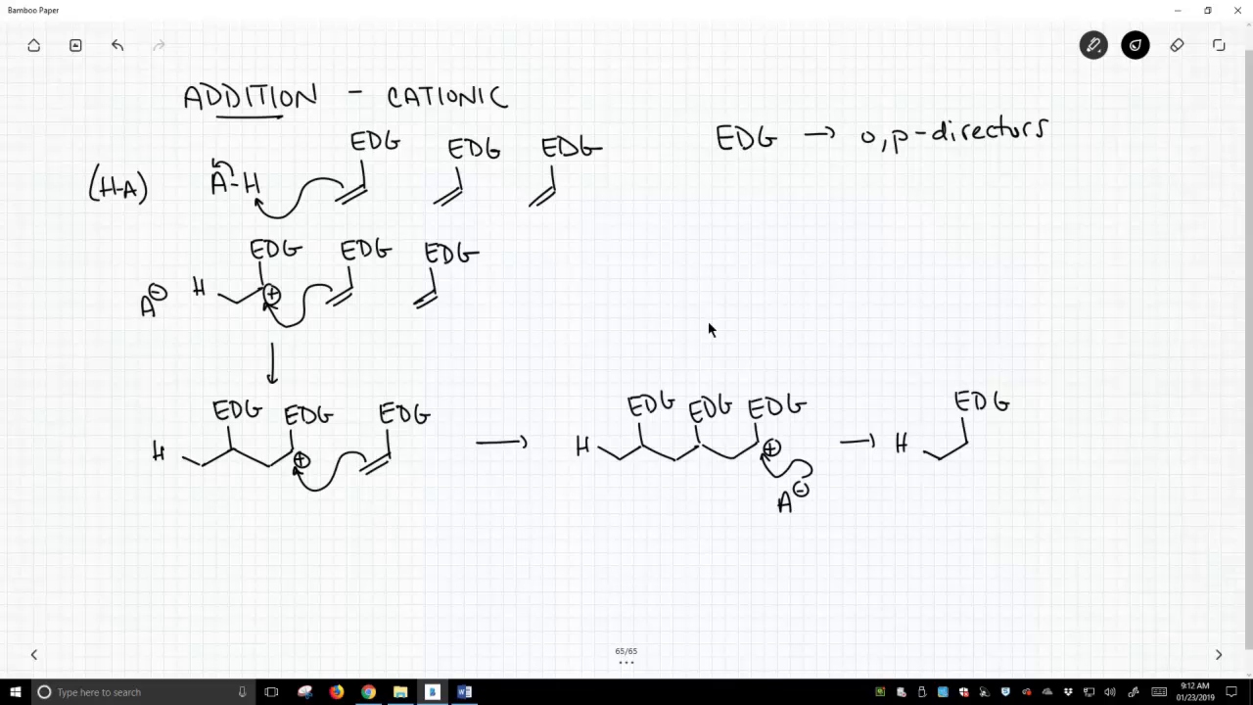
type("A")
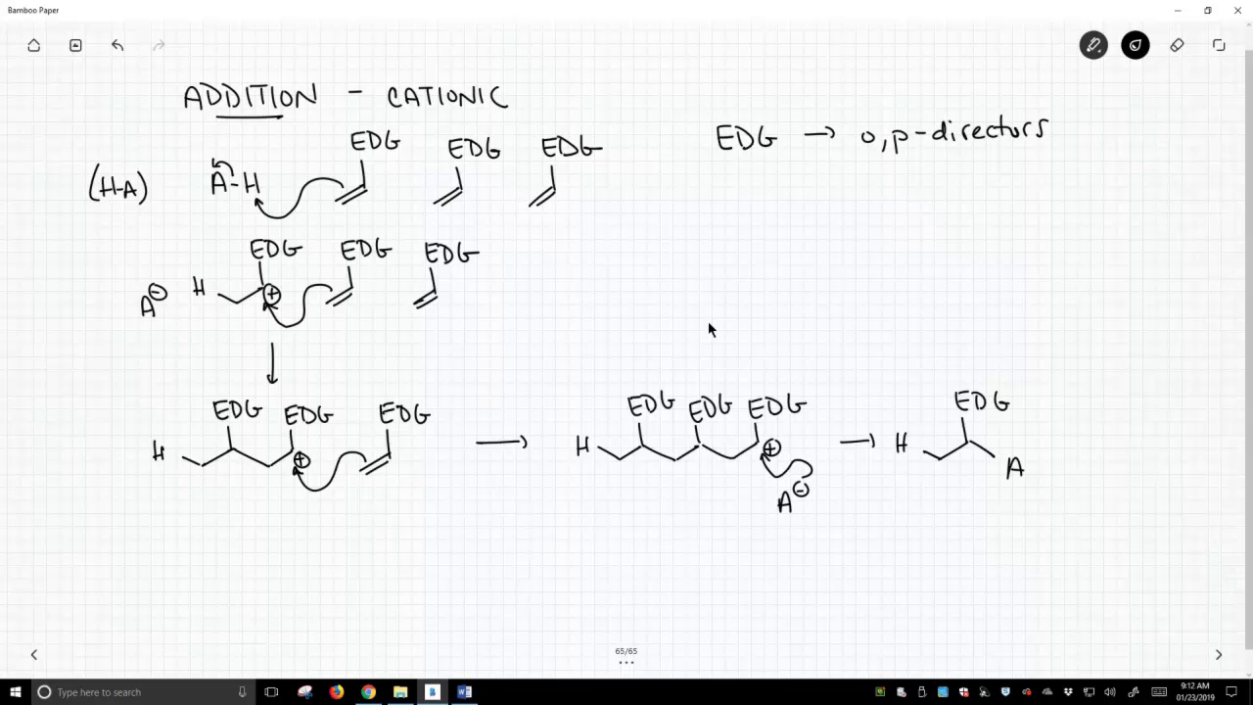
left_click_drag(960, 430, 989, 470)
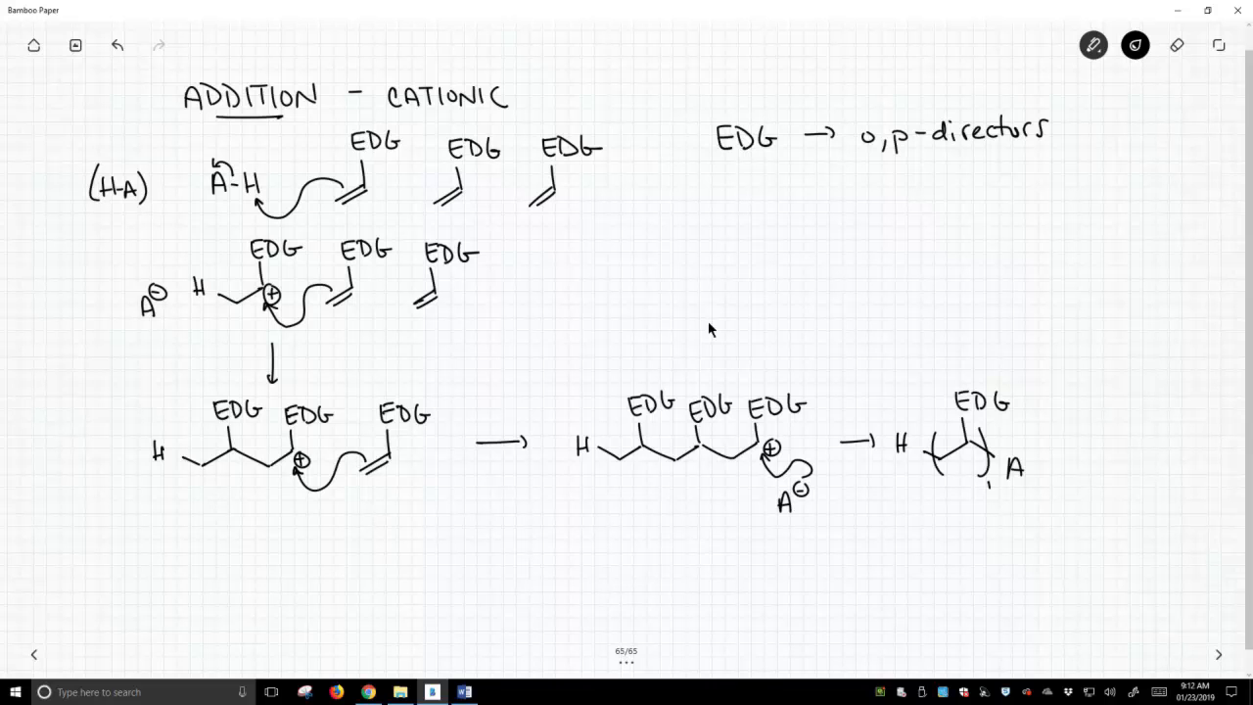
left_click_drag(958, 328, 958, 372)
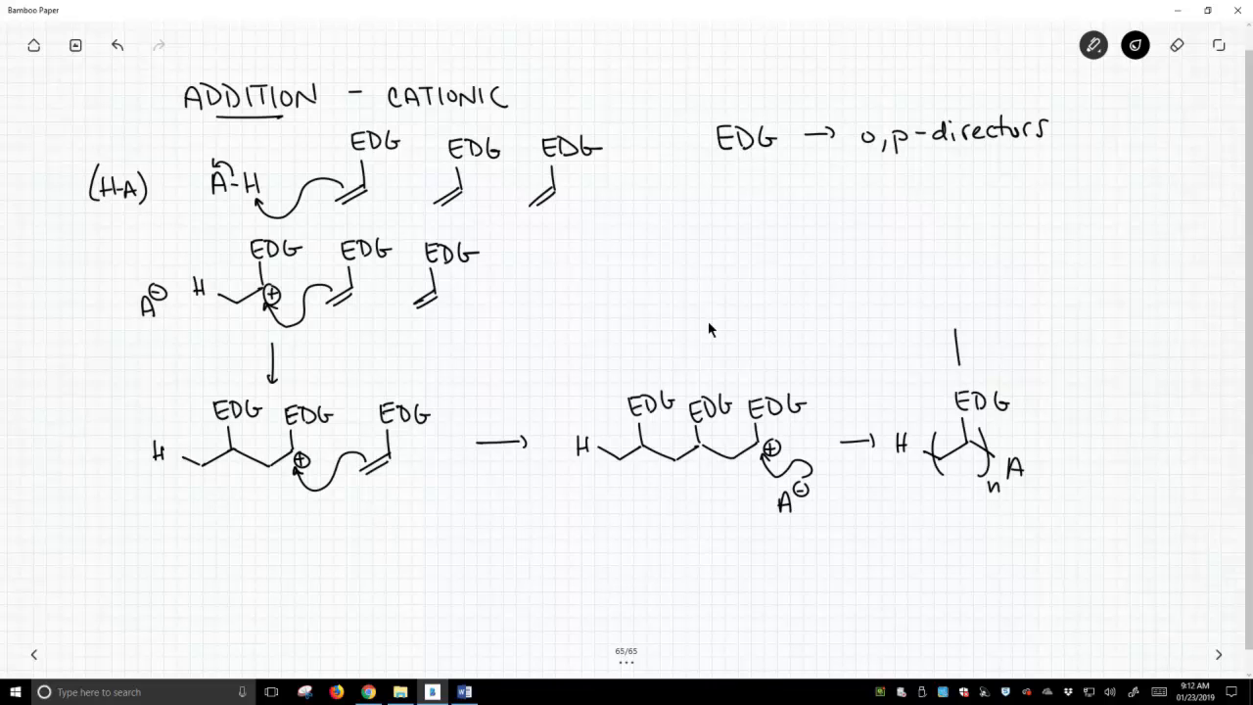
type("Mon.")
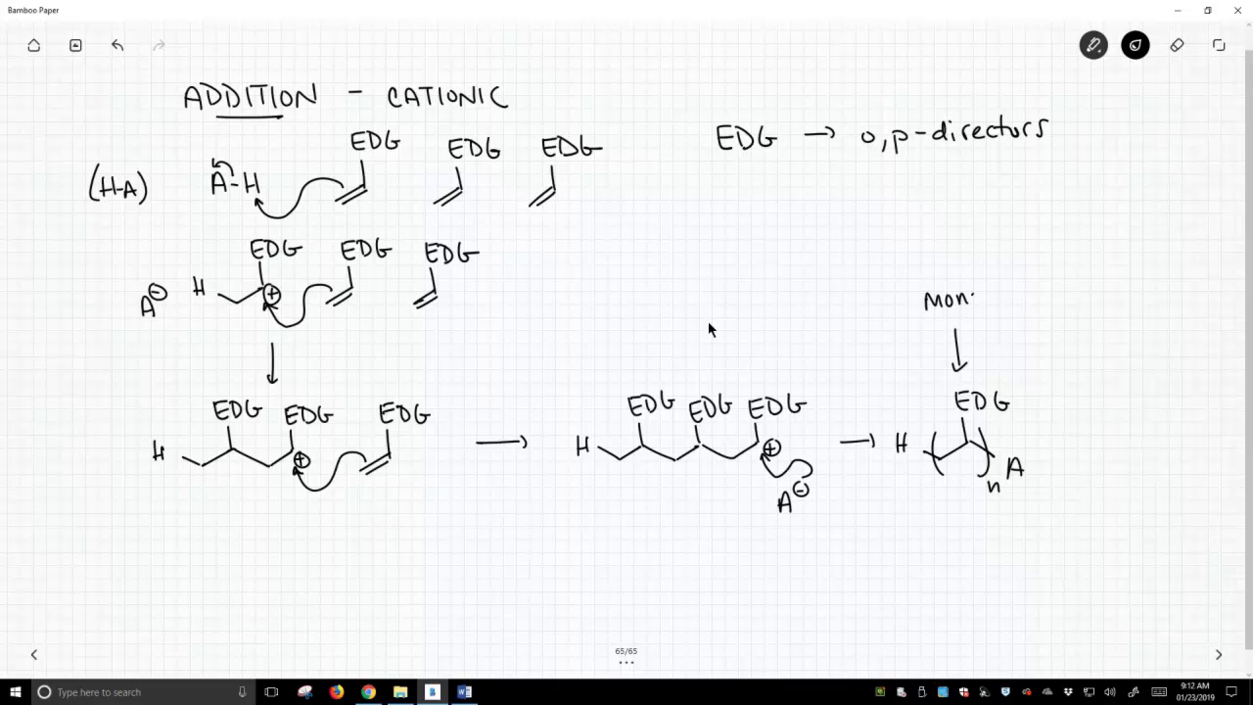
Step: Complete the underlined MONOMERS label and circle the H and A end groups
type("omers")
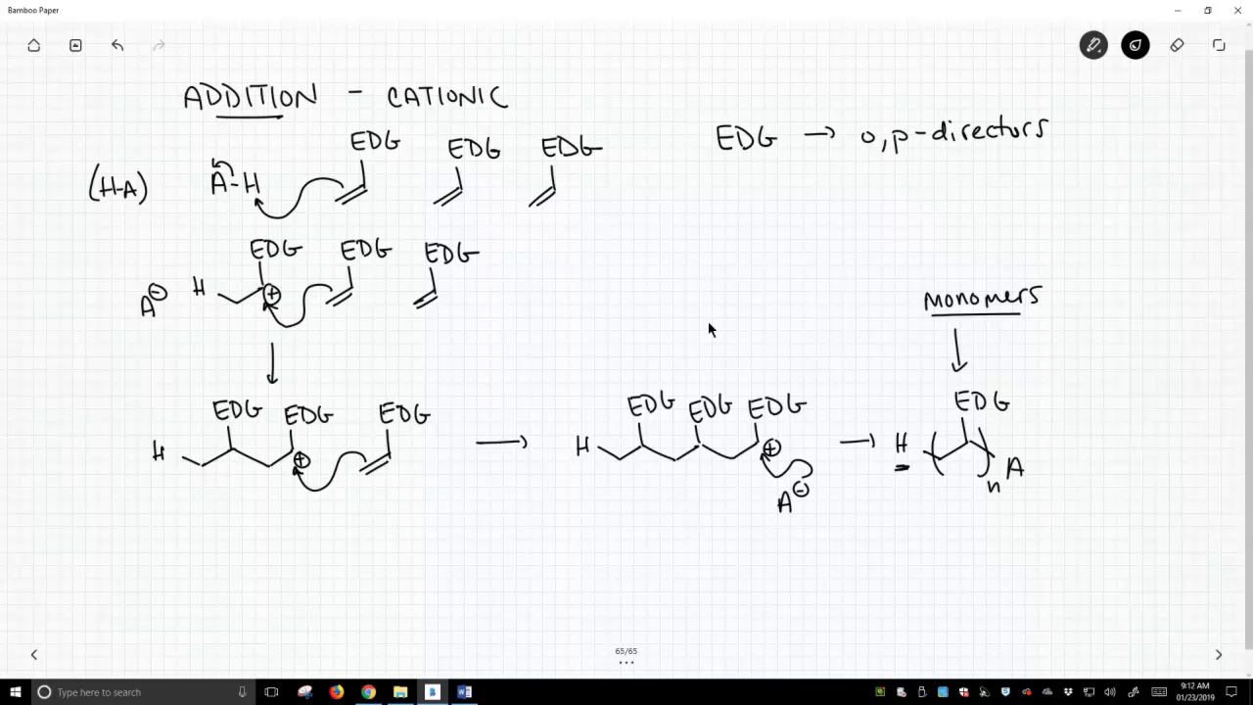
left_click_drag(887, 426, 901, 480)
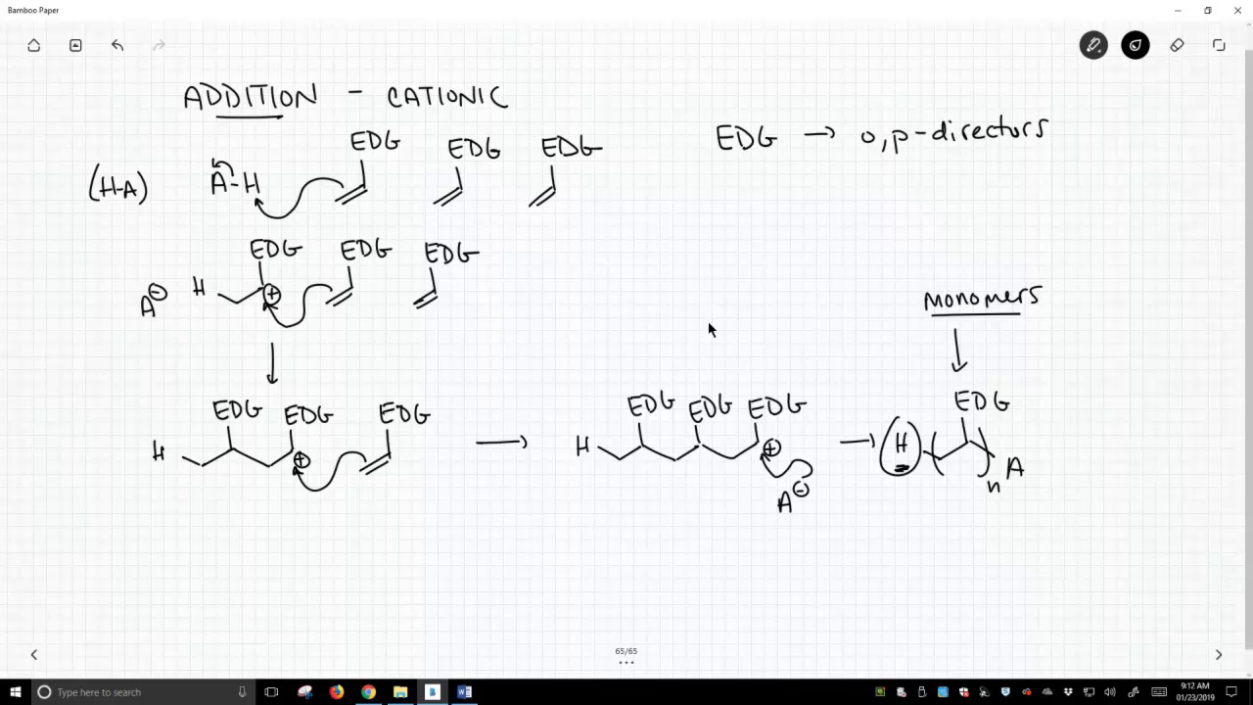
left_click_drag(999, 446, 1038, 489)
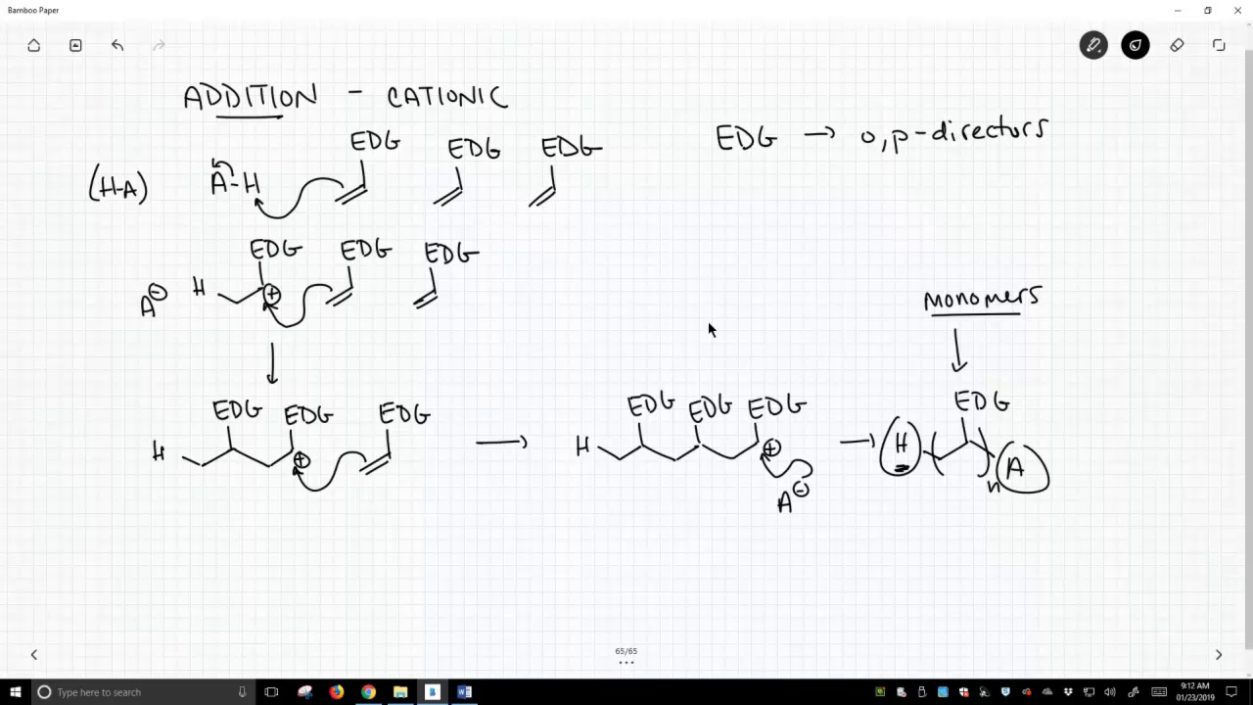